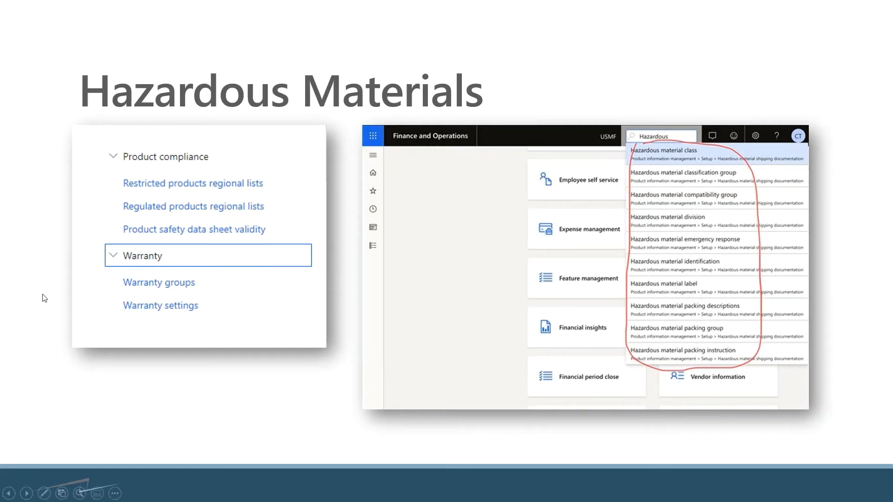
mouse_move(127, 233)
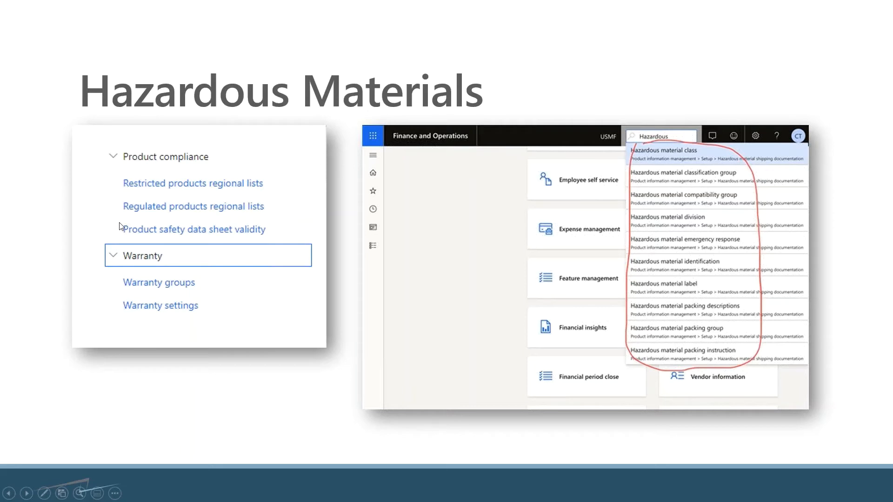
mouse_move(96, 233)
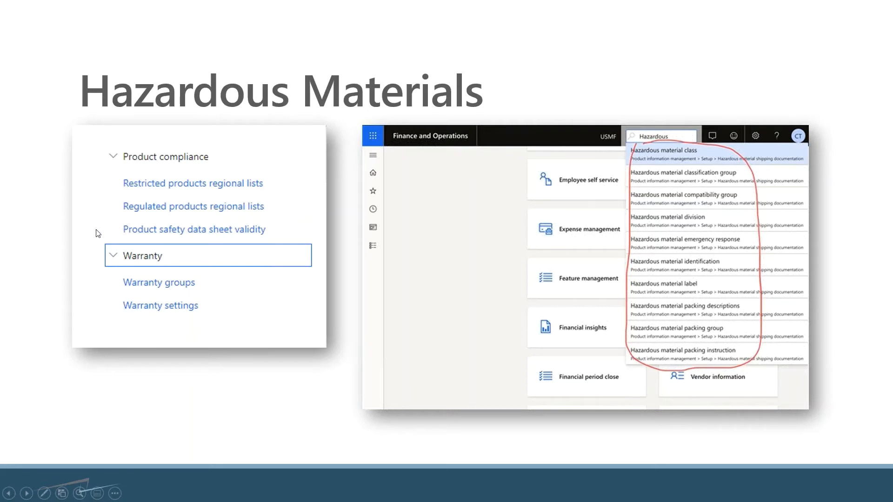